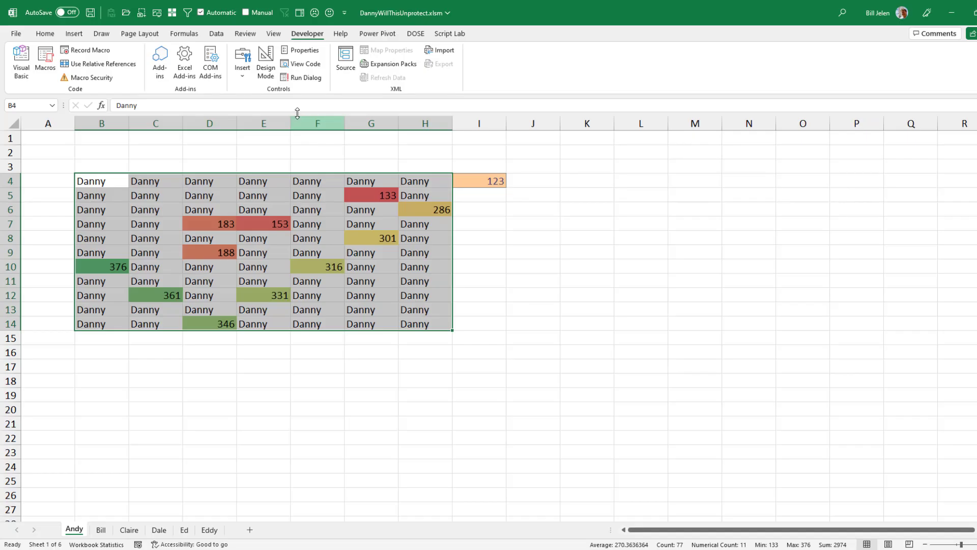
# Step: Show the Review ribbon's Protect Sheet and Protect Workbook commands for the Andy sheet
pyautogui.click(245, 32)
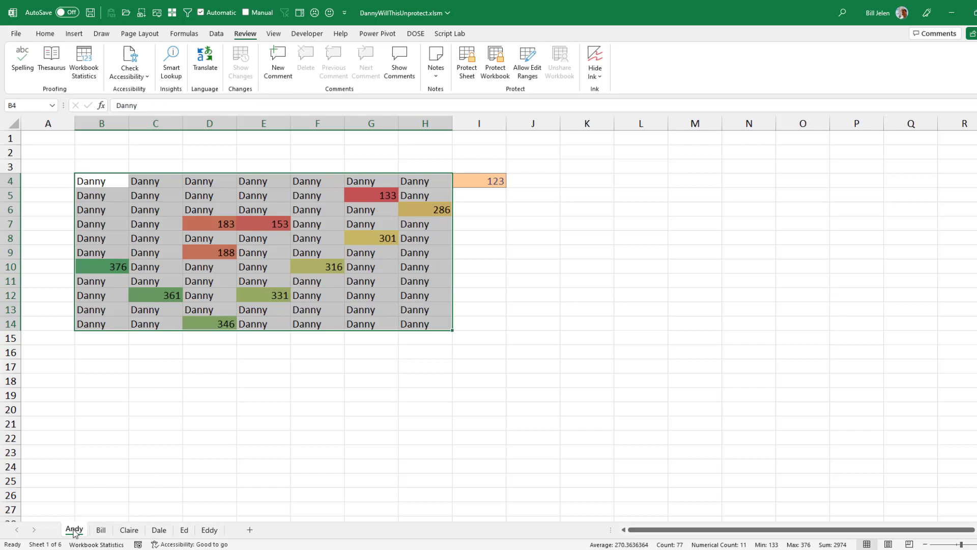
pyautogui.press('Alt+F11')
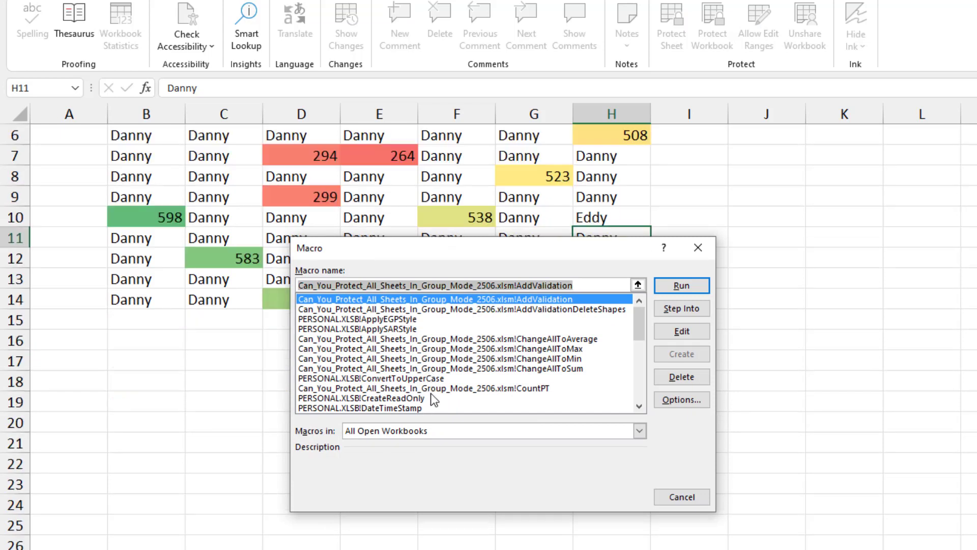
# Step: Run the protect-all-sheets macro from PERSONAL.XLSB so the current sheet is locked
pyautogui.click(681, 285)
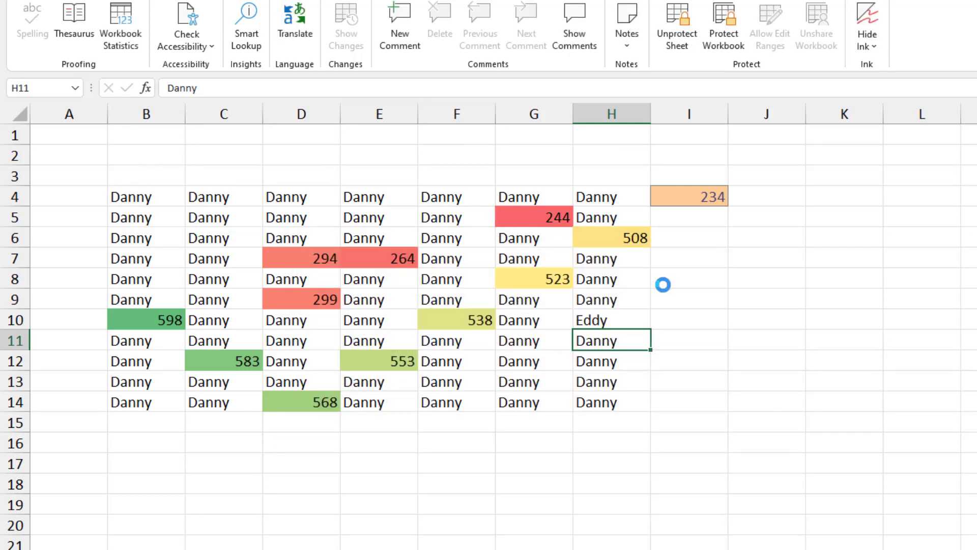